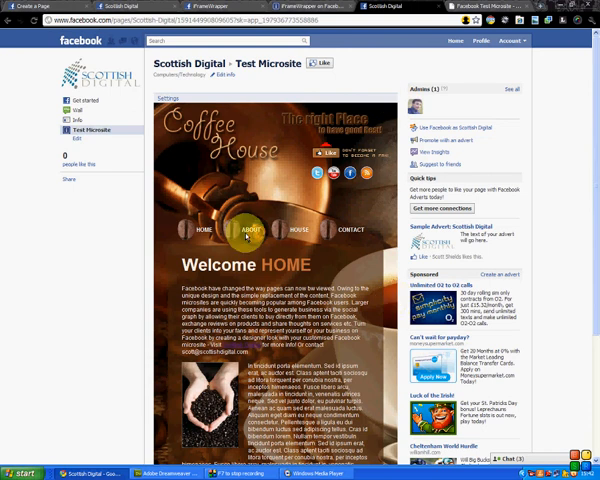
Browse the microsite's Contact and Home pages, then start Facebook's Create a Page setup for Scottish Digital
{"action": "left_click", "coordinate": [252, 228]}
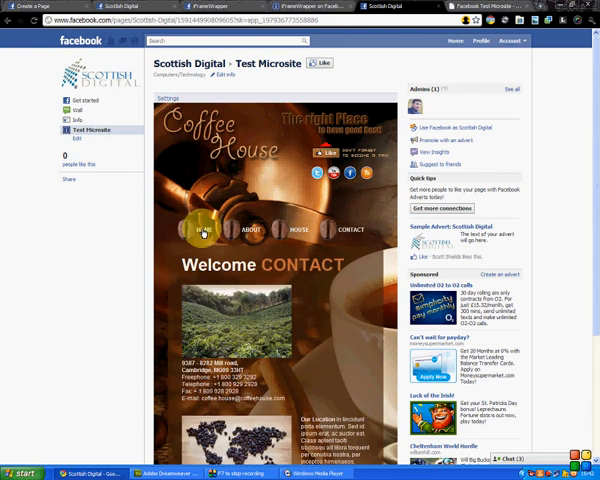
{"action": "left_click", "coordinate": [204, 228]}
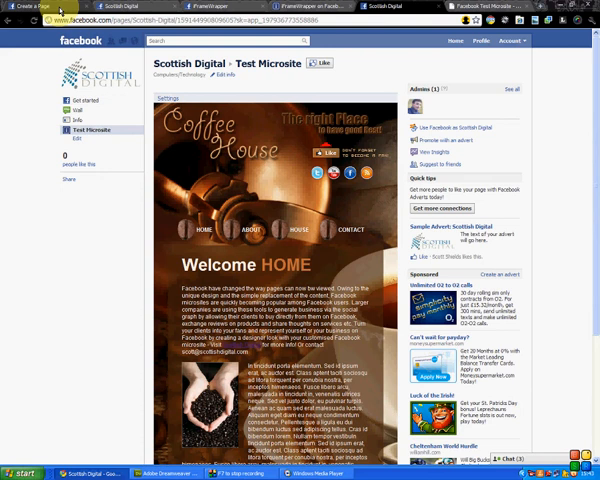
{"action": "left_click", "coordinate": [30, 6]}
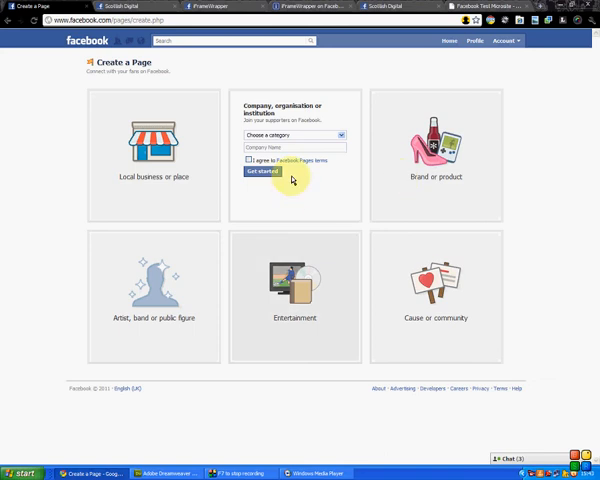
{"action": "mouse_move", "coordinate": [240, 222]}
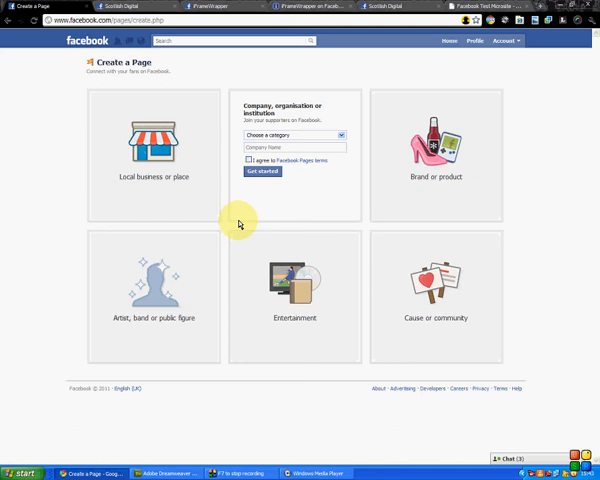
{"action": "left_click", "coordinate": [262, 172]}
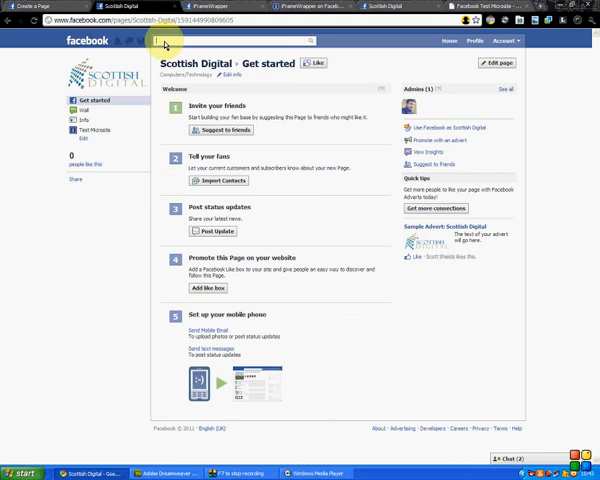
{"action": "mouse_move", "coordinate": [240, 44]}
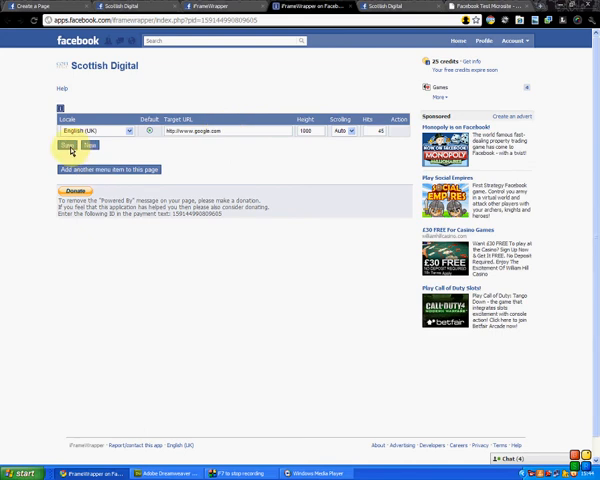
Save the Google address in iFrameWrapper so the Scottish Digital tab embeds Google
{"action": "left_click", "coordinate": [62, 148]}
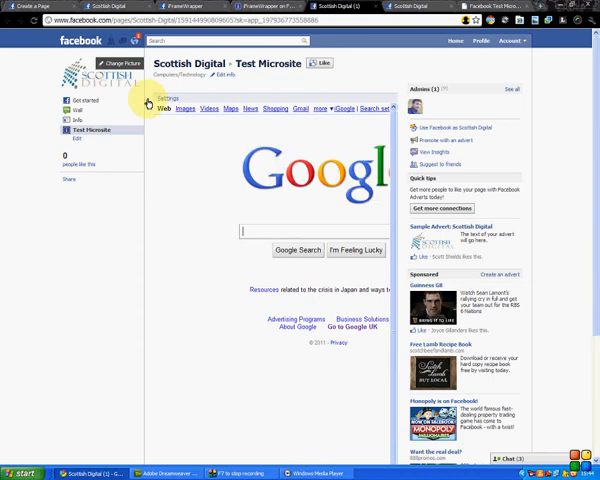
{"action": "mouse_move", "coordinate": [266, 188]}
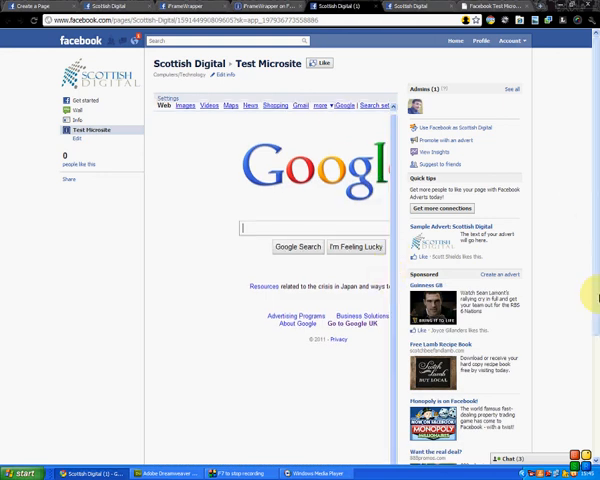
{"action": "scroll", "scroll_direction": "down", "scroll_amount": 3}
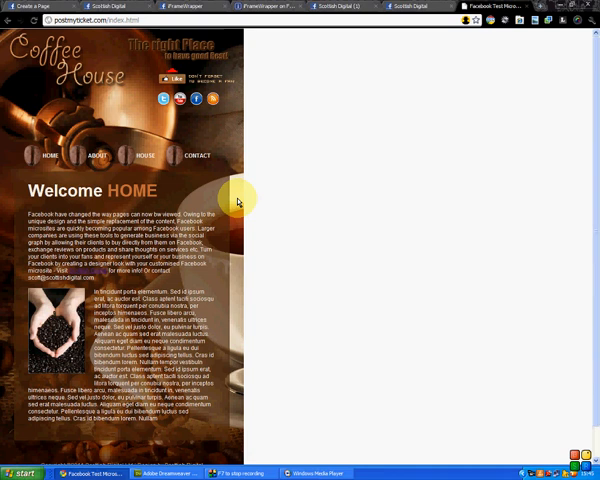
{"action": "mouse_move", "coordinate": [238, 200]}
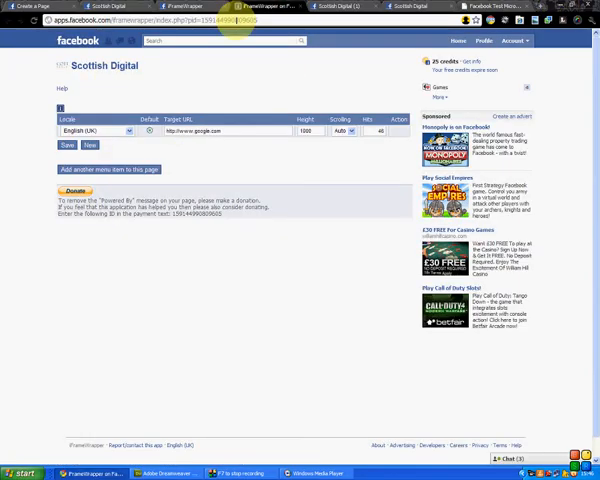
{"action": "mouse_move", "coordinate": [284, 108]}
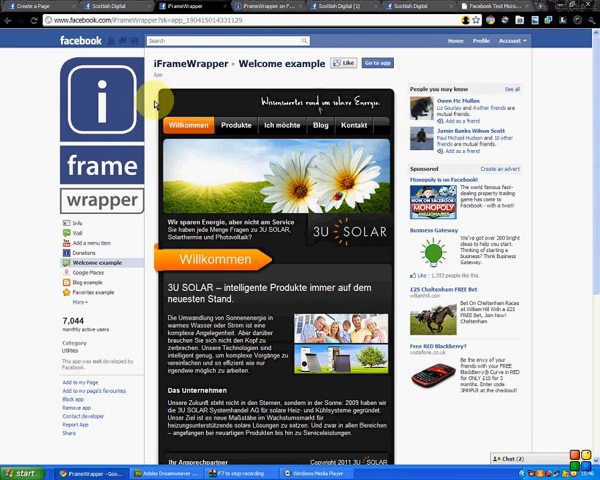
{"action": "mouse_move", "coordinate": [368, 294]}
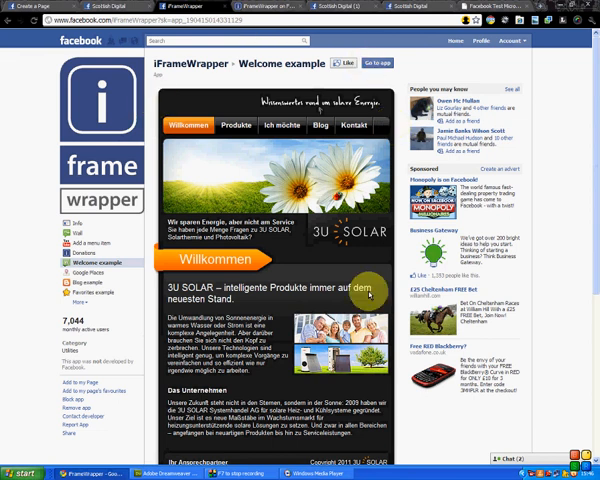
{"action": "mouse_move", "coordinate": [364, 296]}
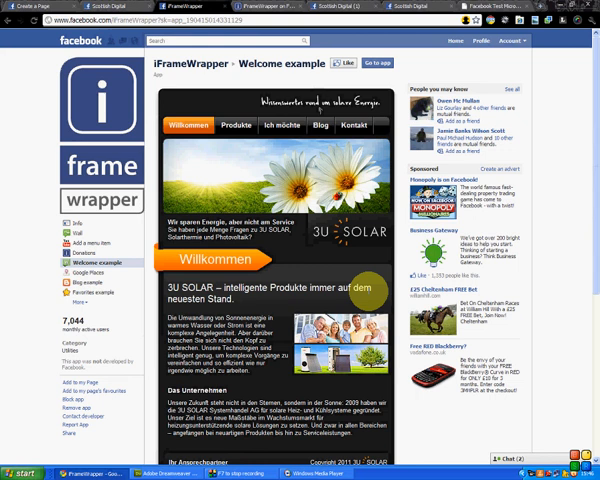